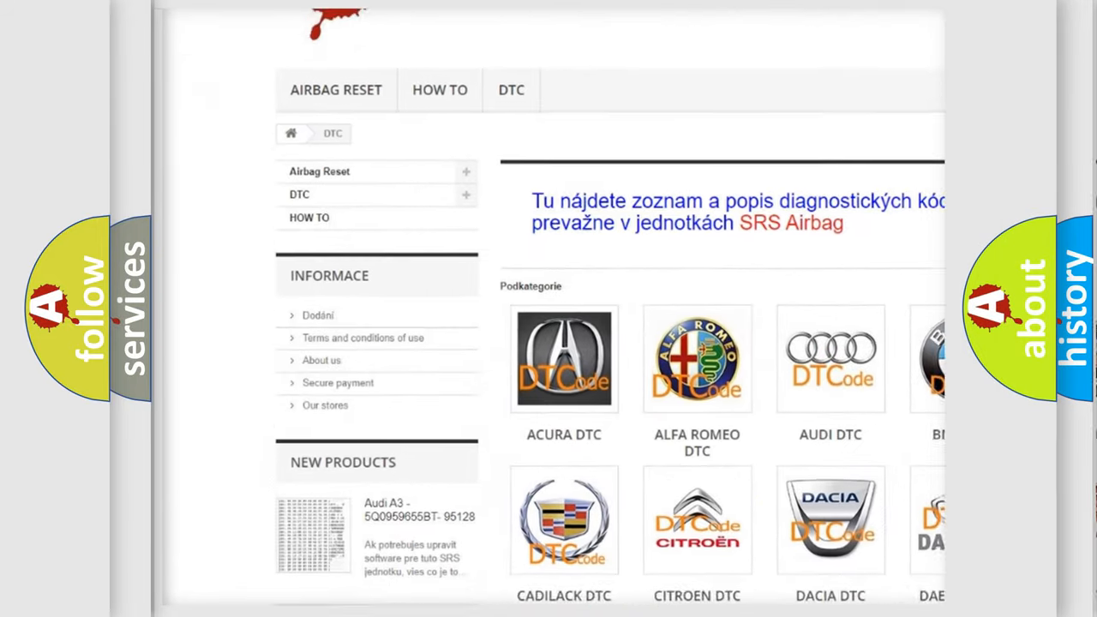
scroll("down", 3)
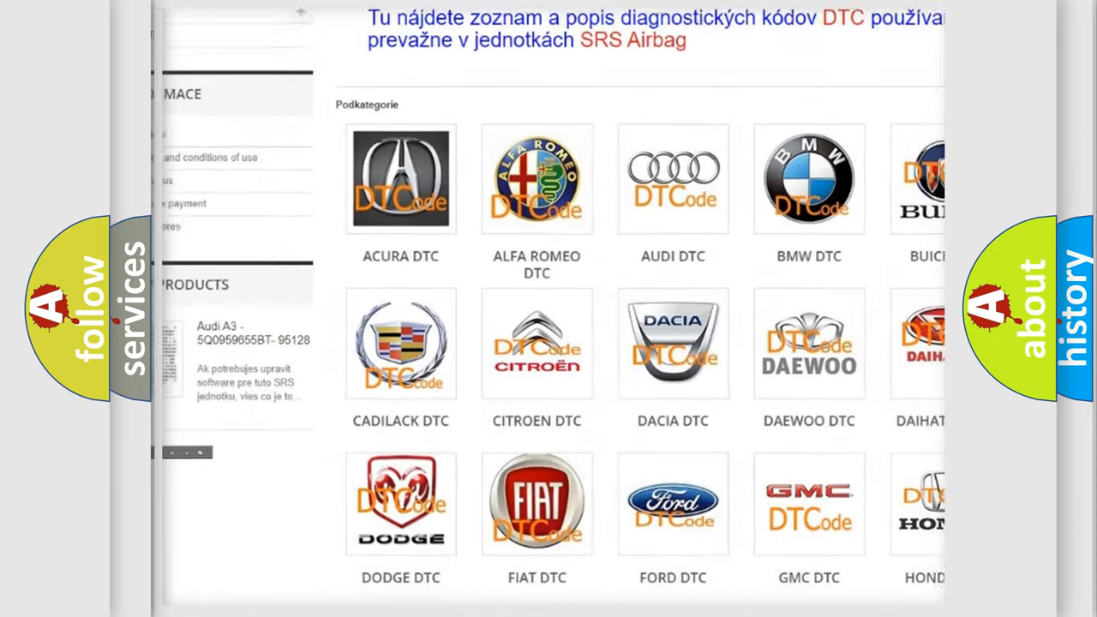
scroll("down", 3)
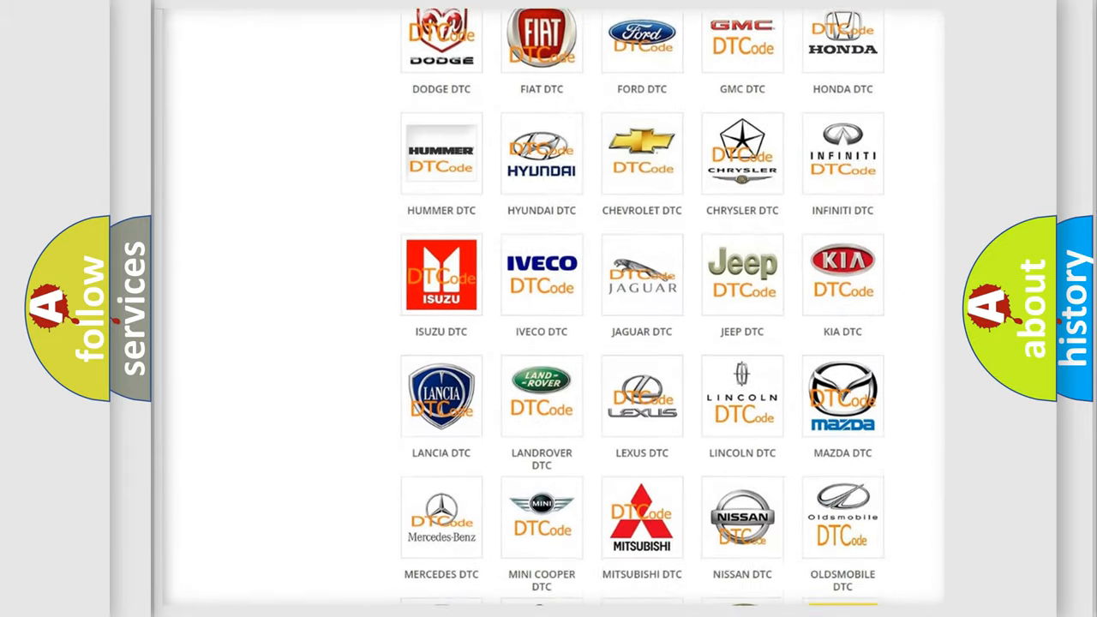
scroll("down", 3)
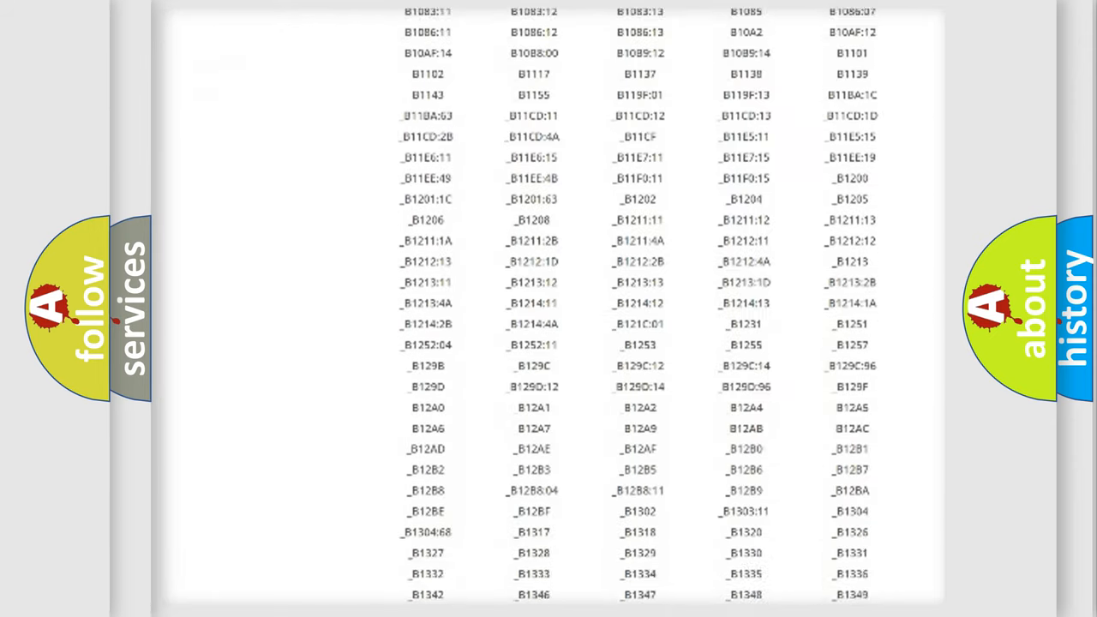
scroll("down", 3)
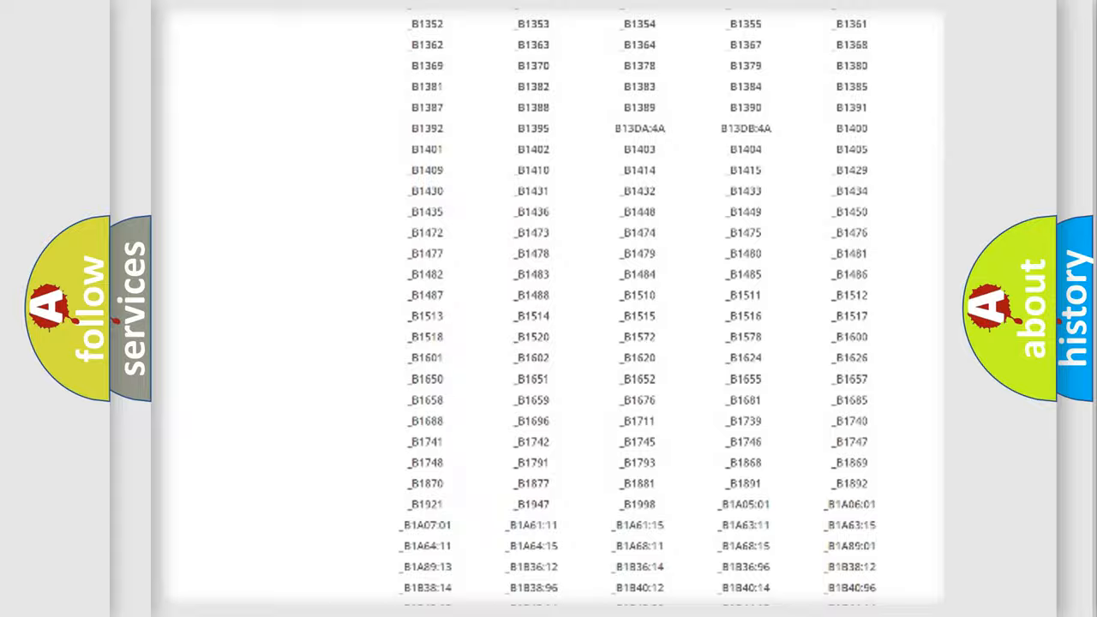